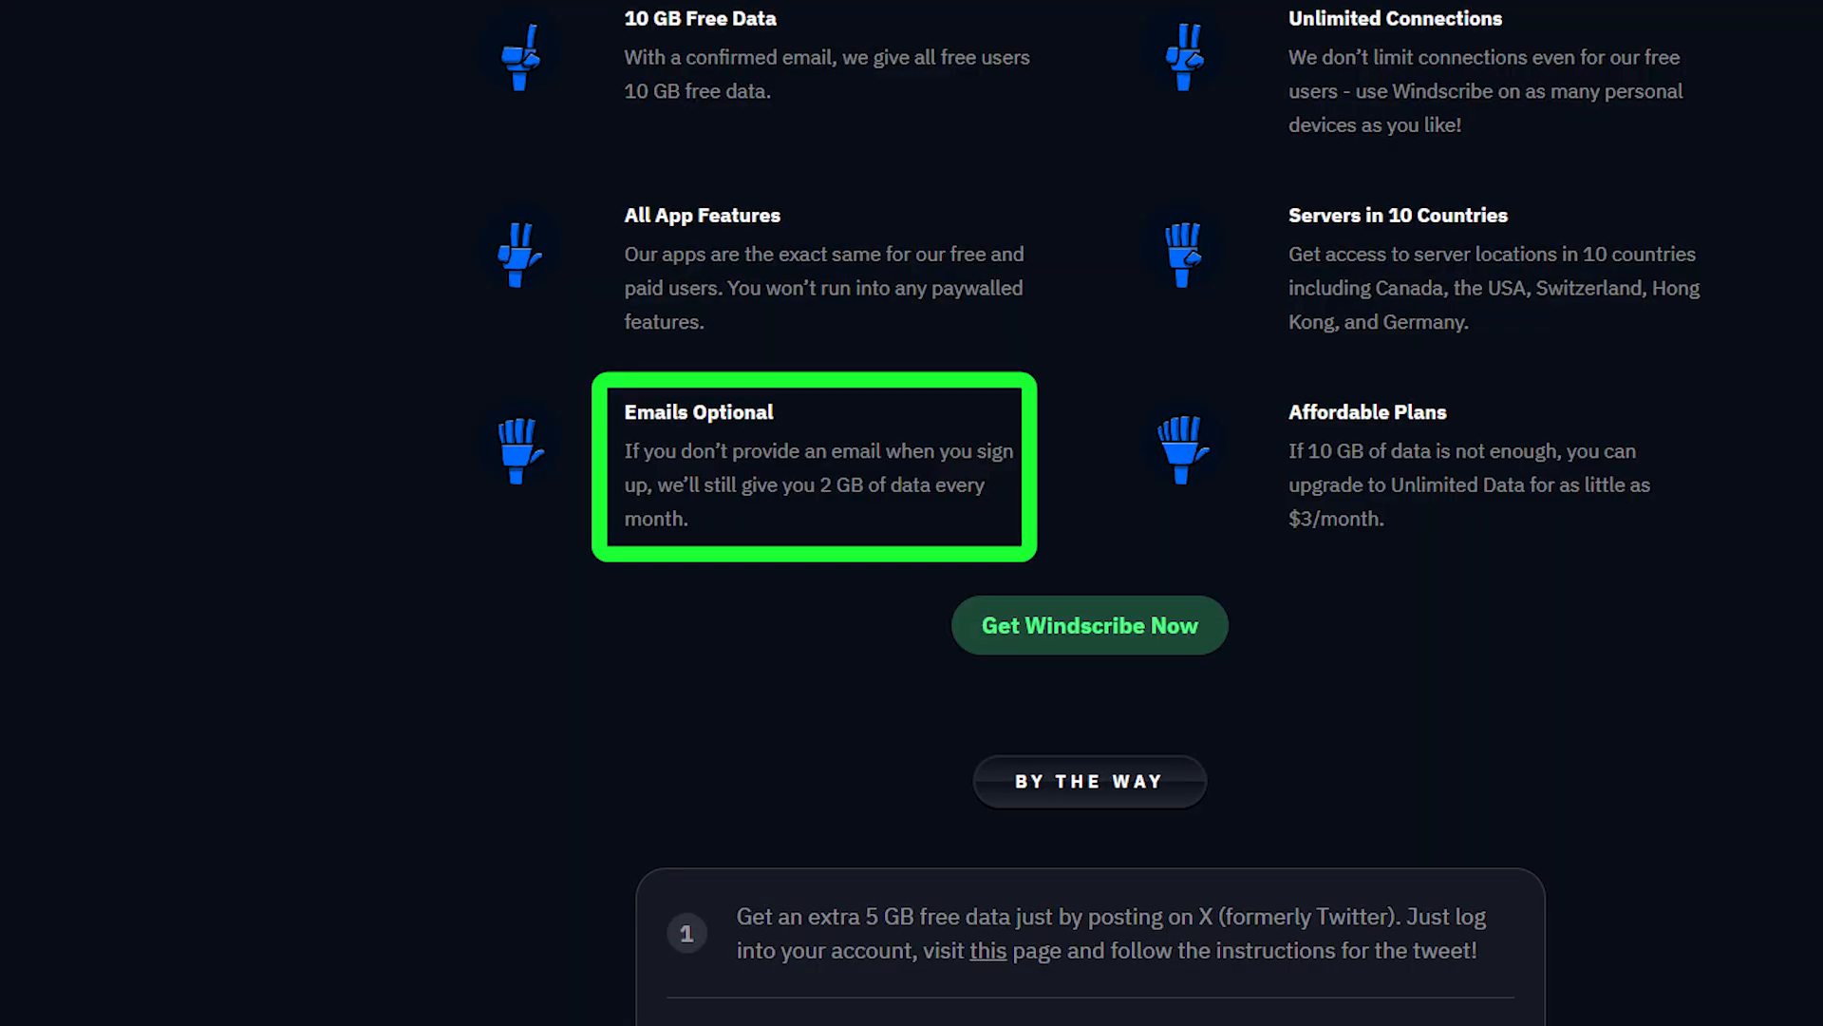
scroll("up", 3)
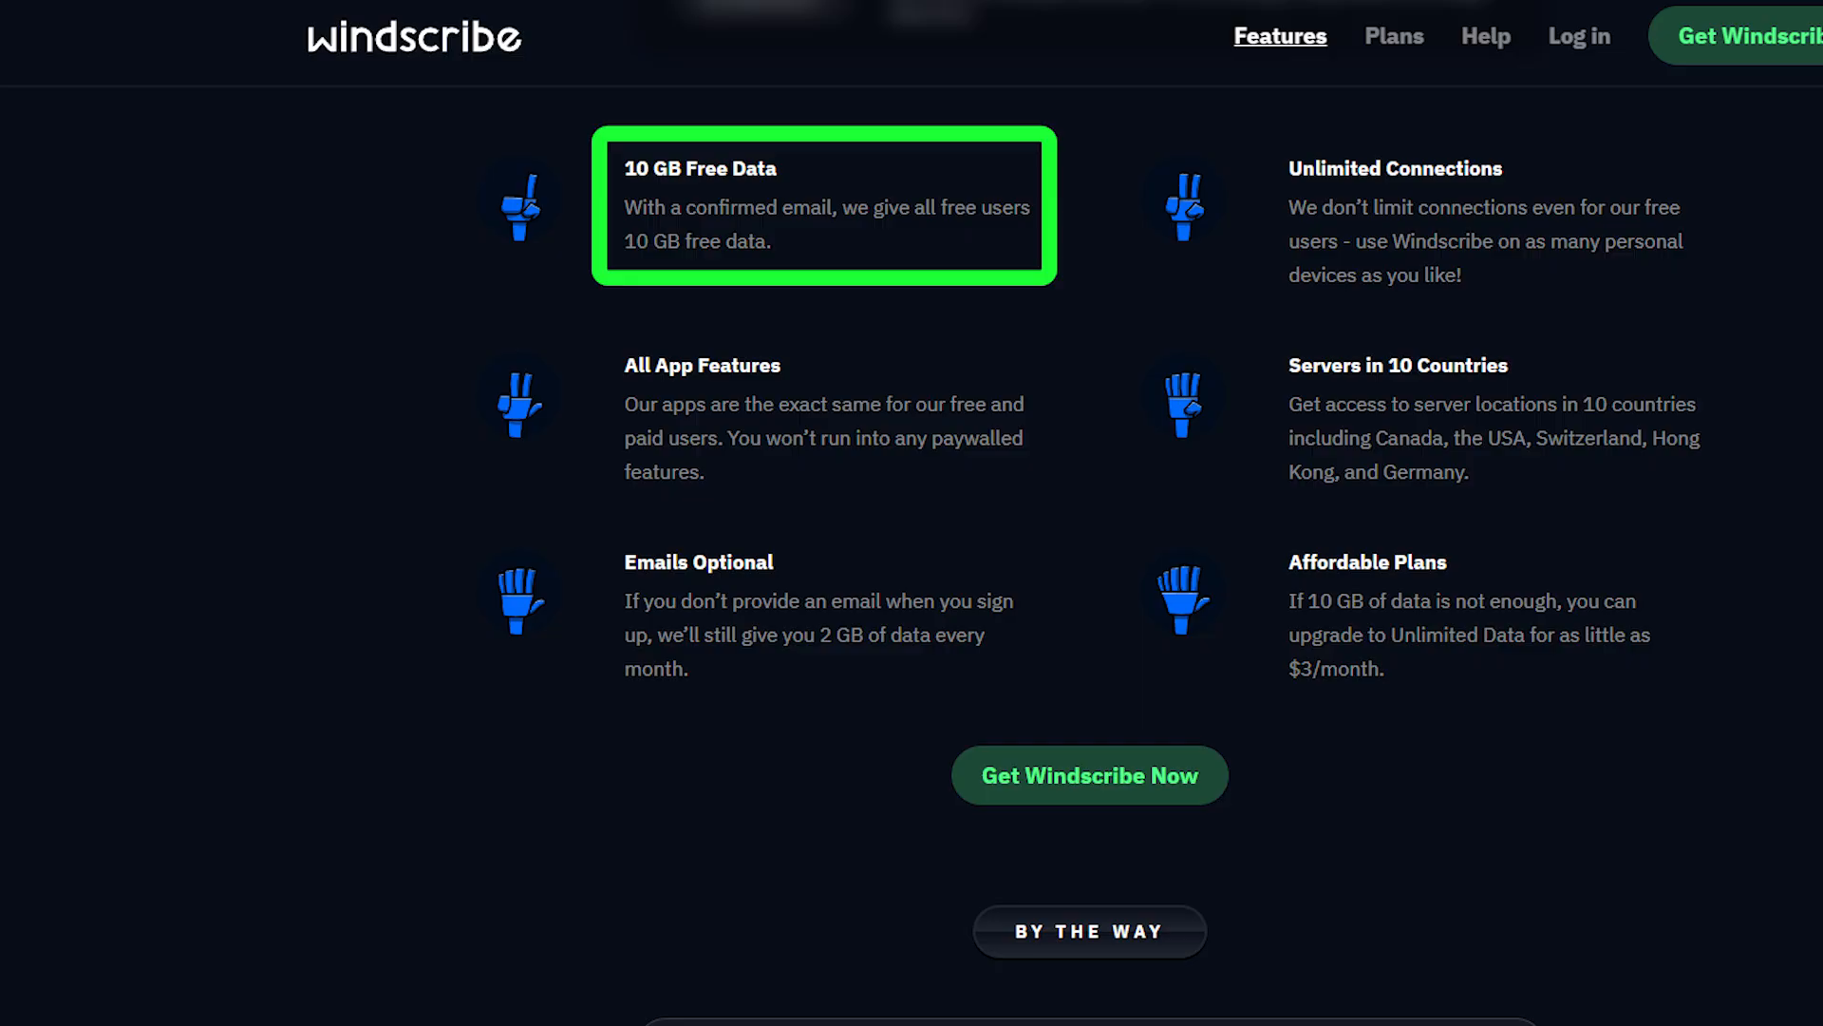
scroll("down", 3)
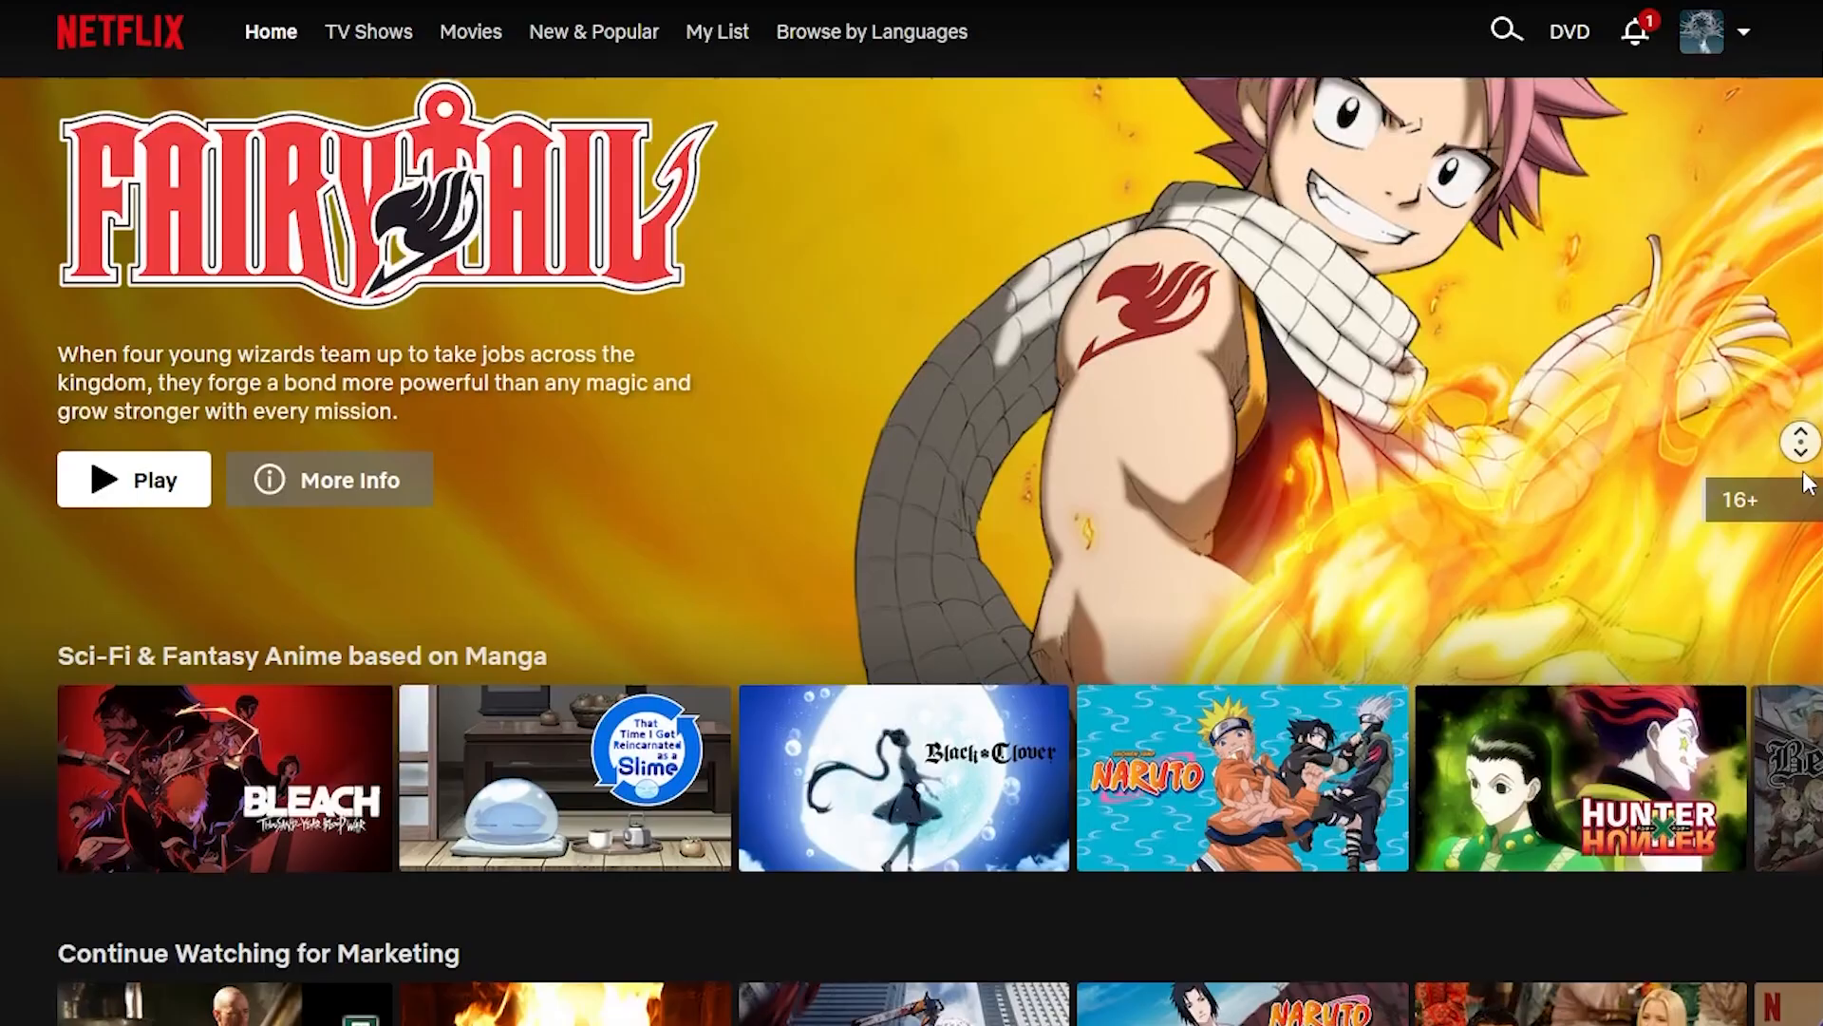
scroll("down", 3)
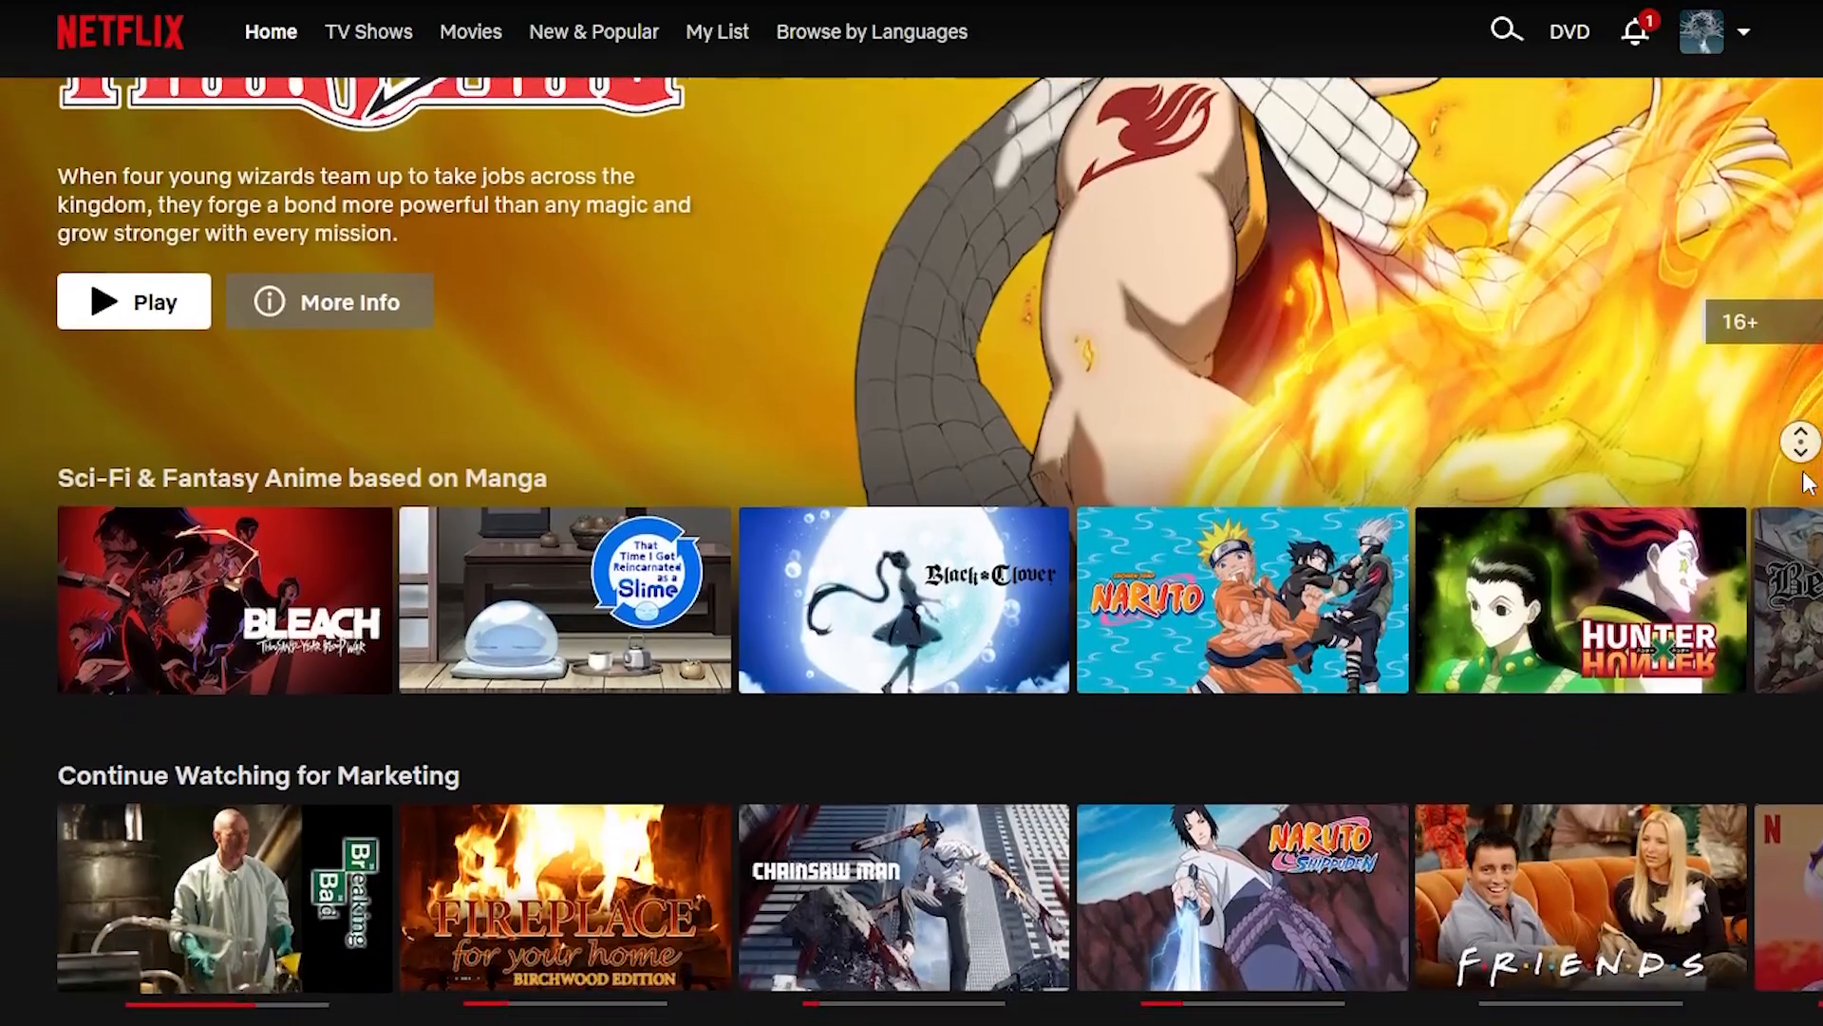
scroll("down", 3)
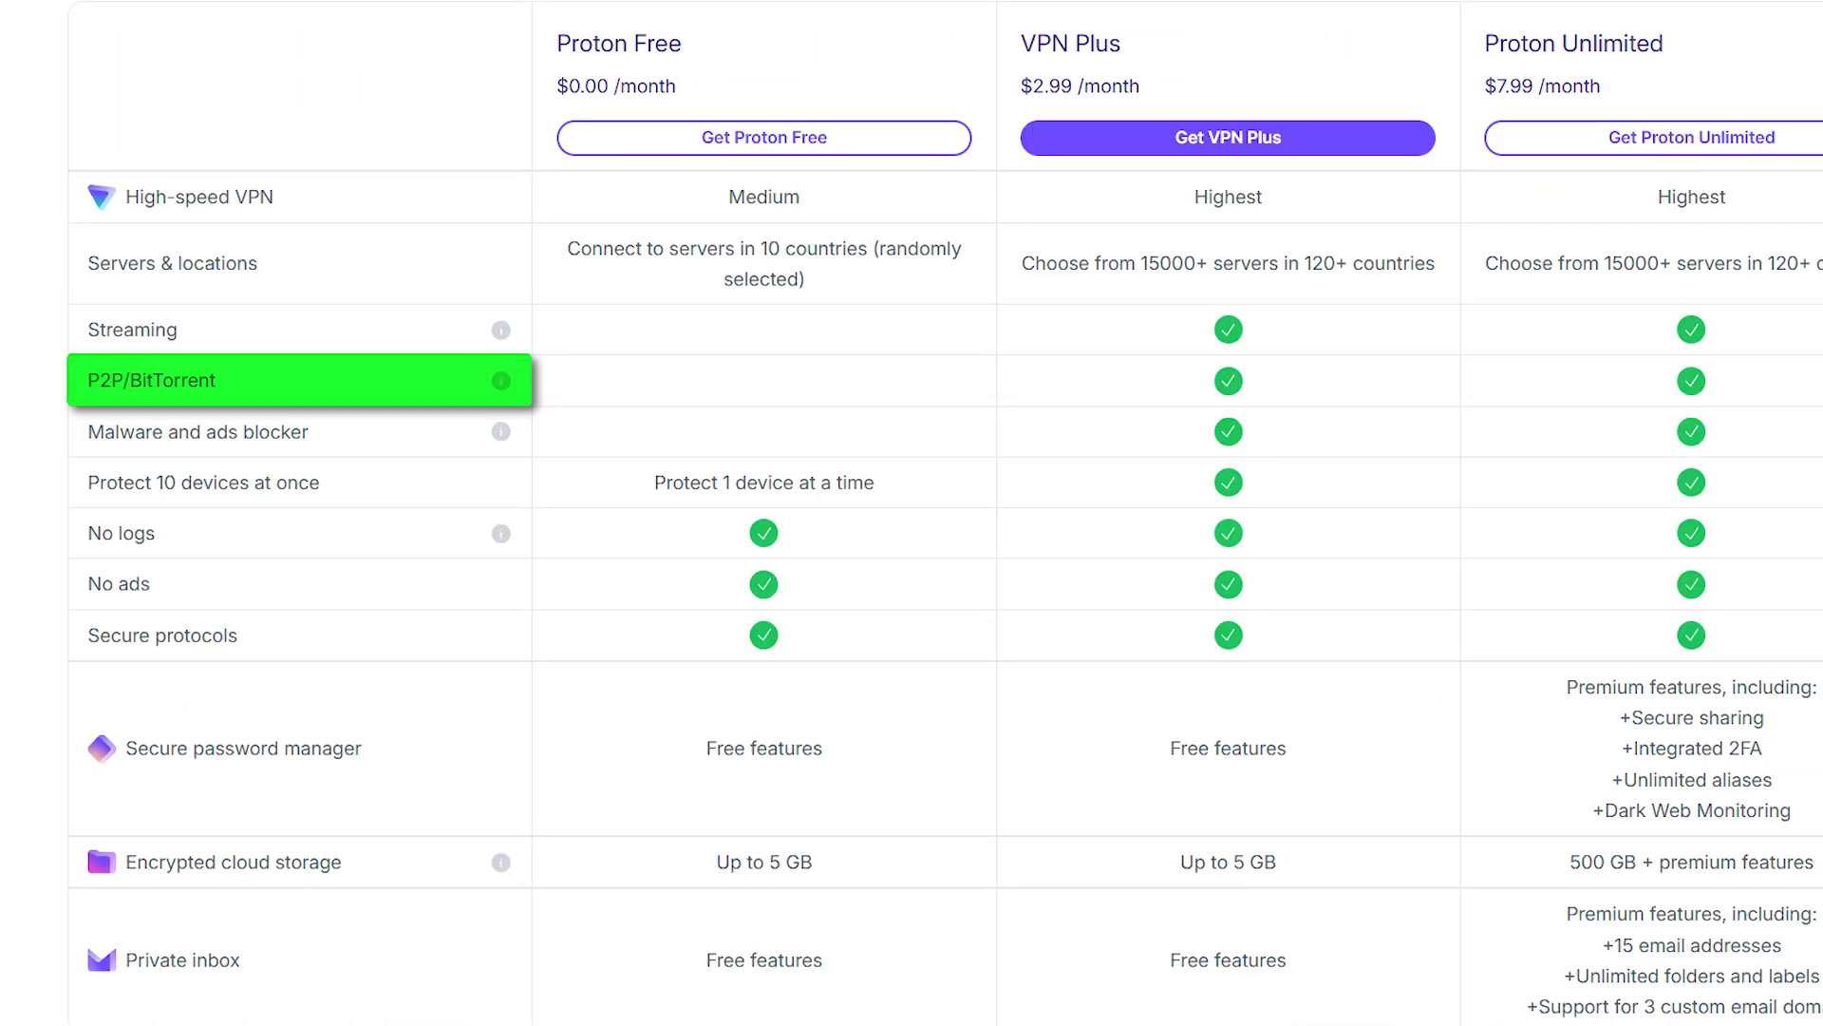
mouse_move(198, 431)
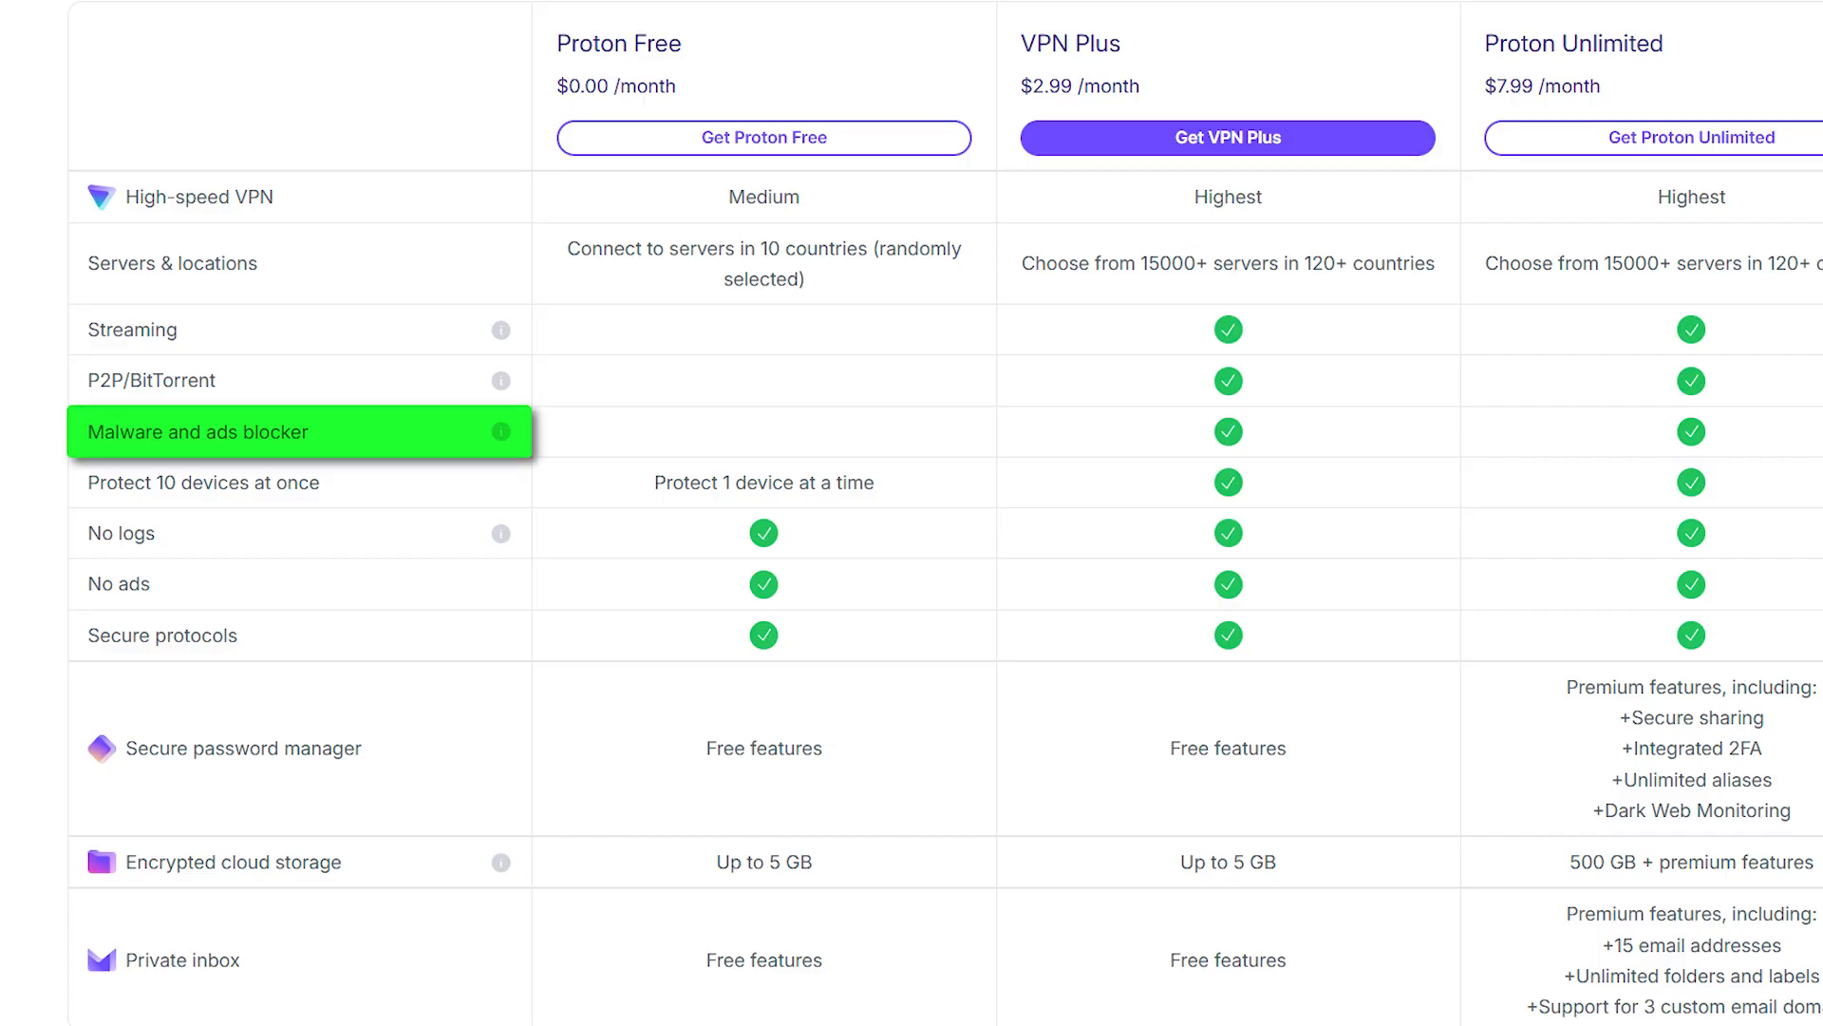
scroll("right", 3)
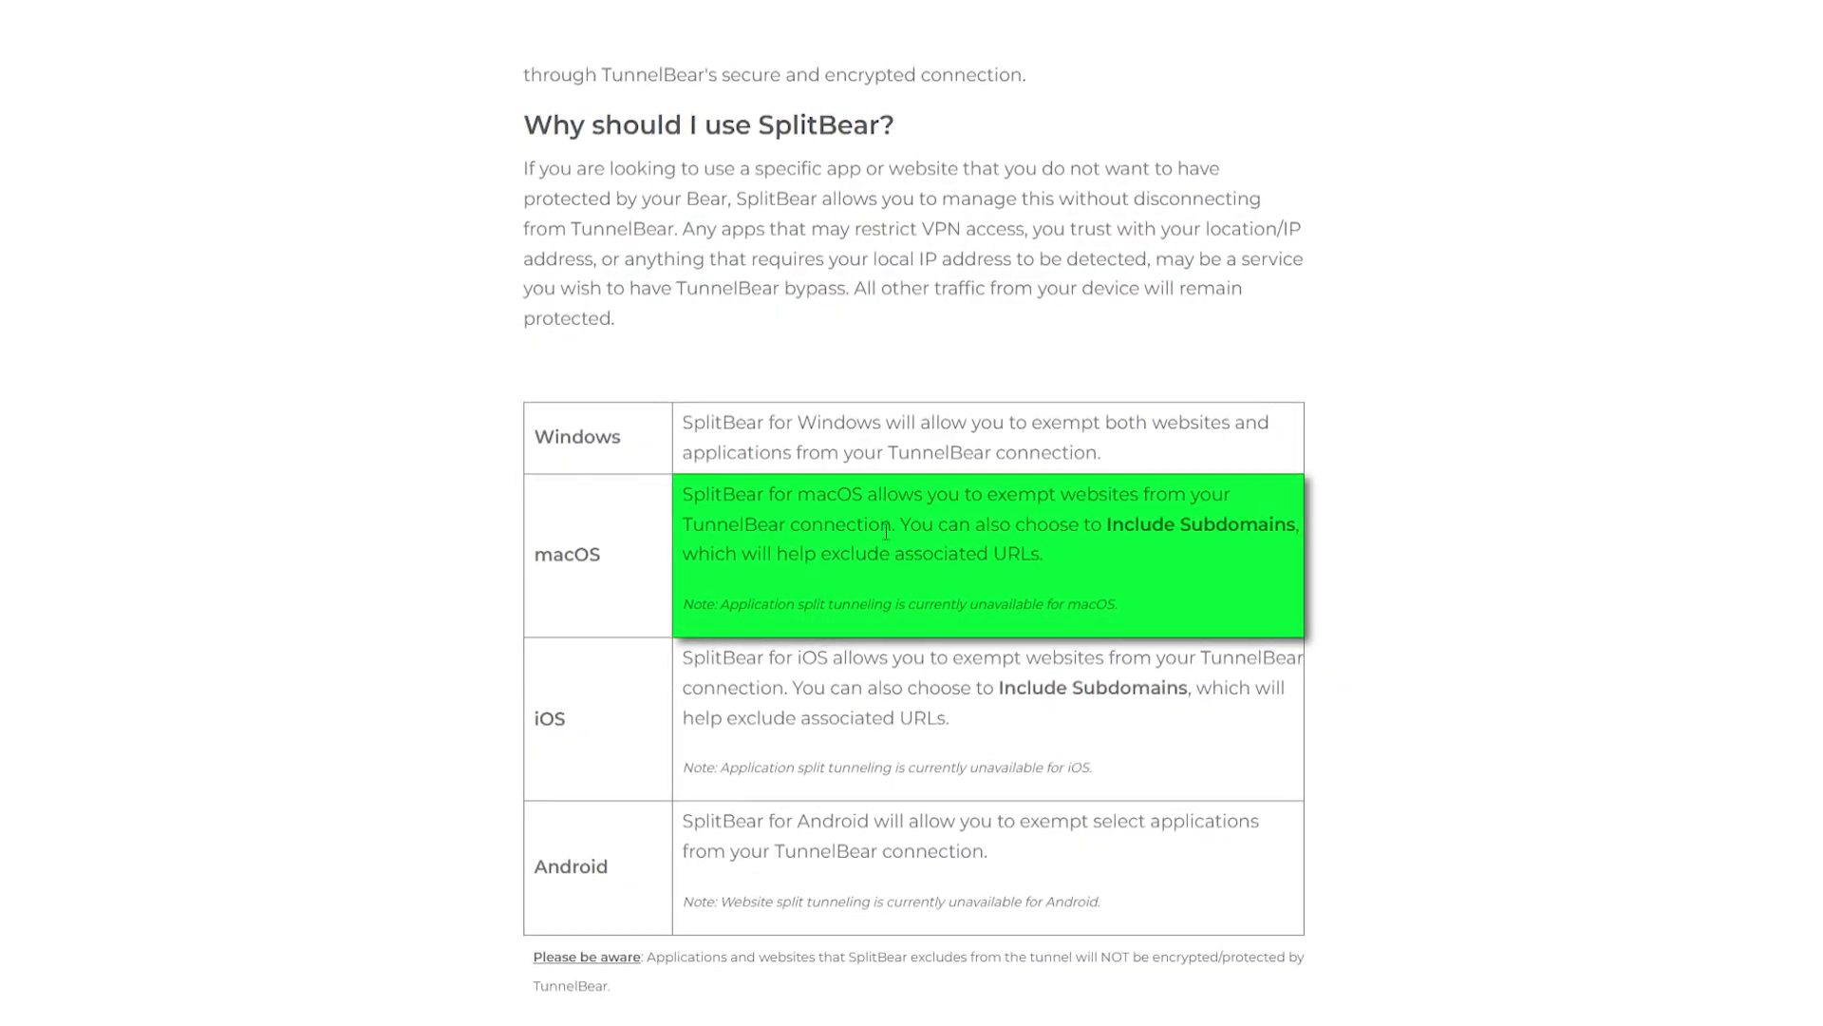
mouse_move(1109, 558)
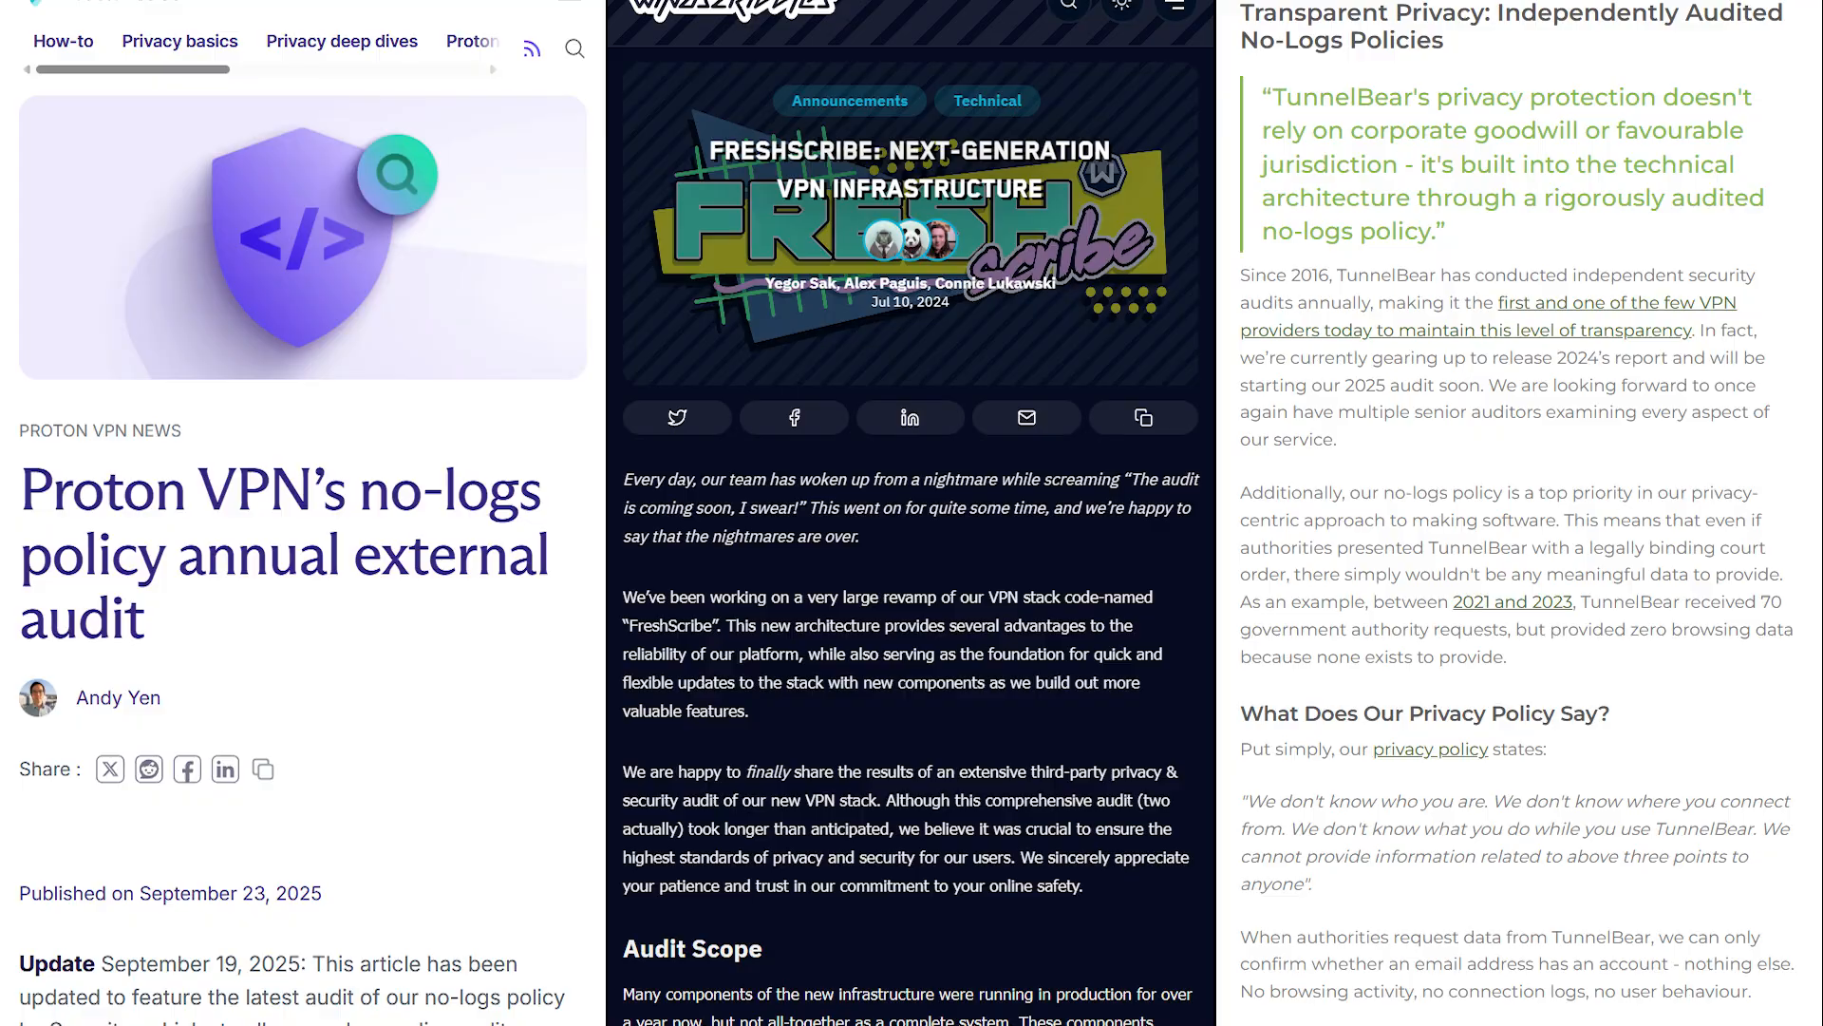
scroll("down", 3)
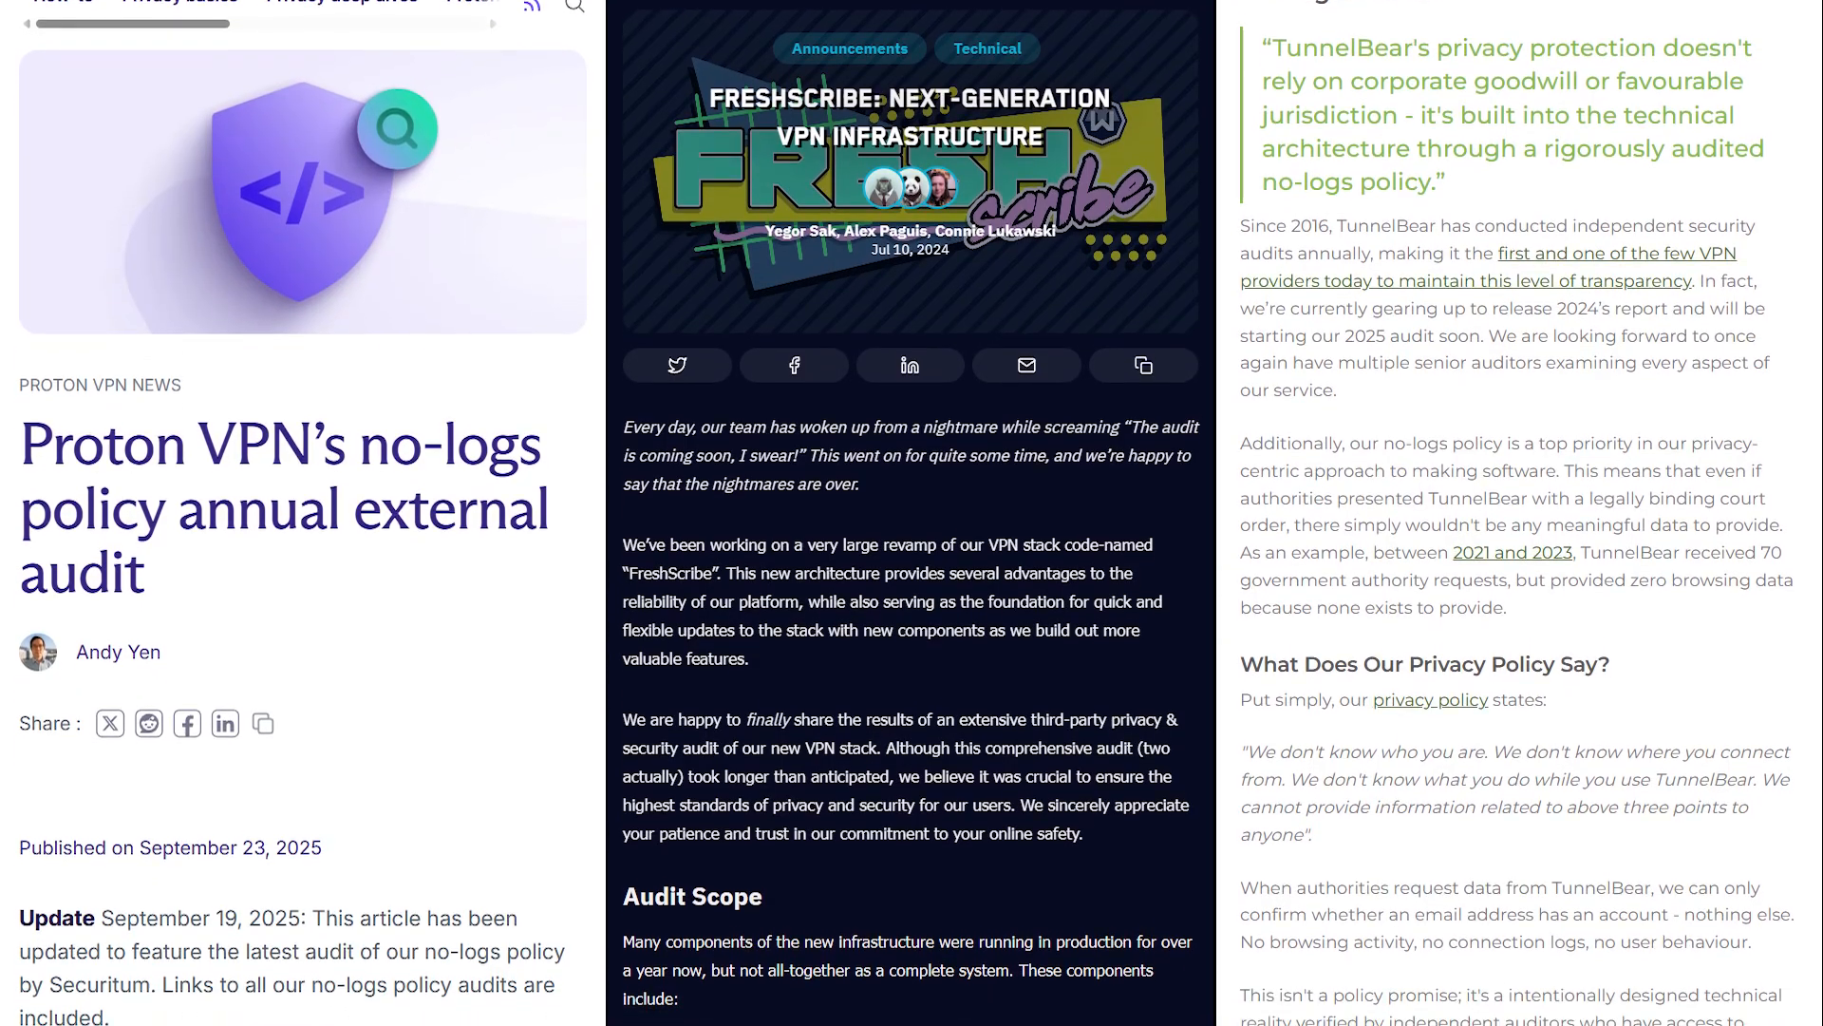
scroll("down", 3)
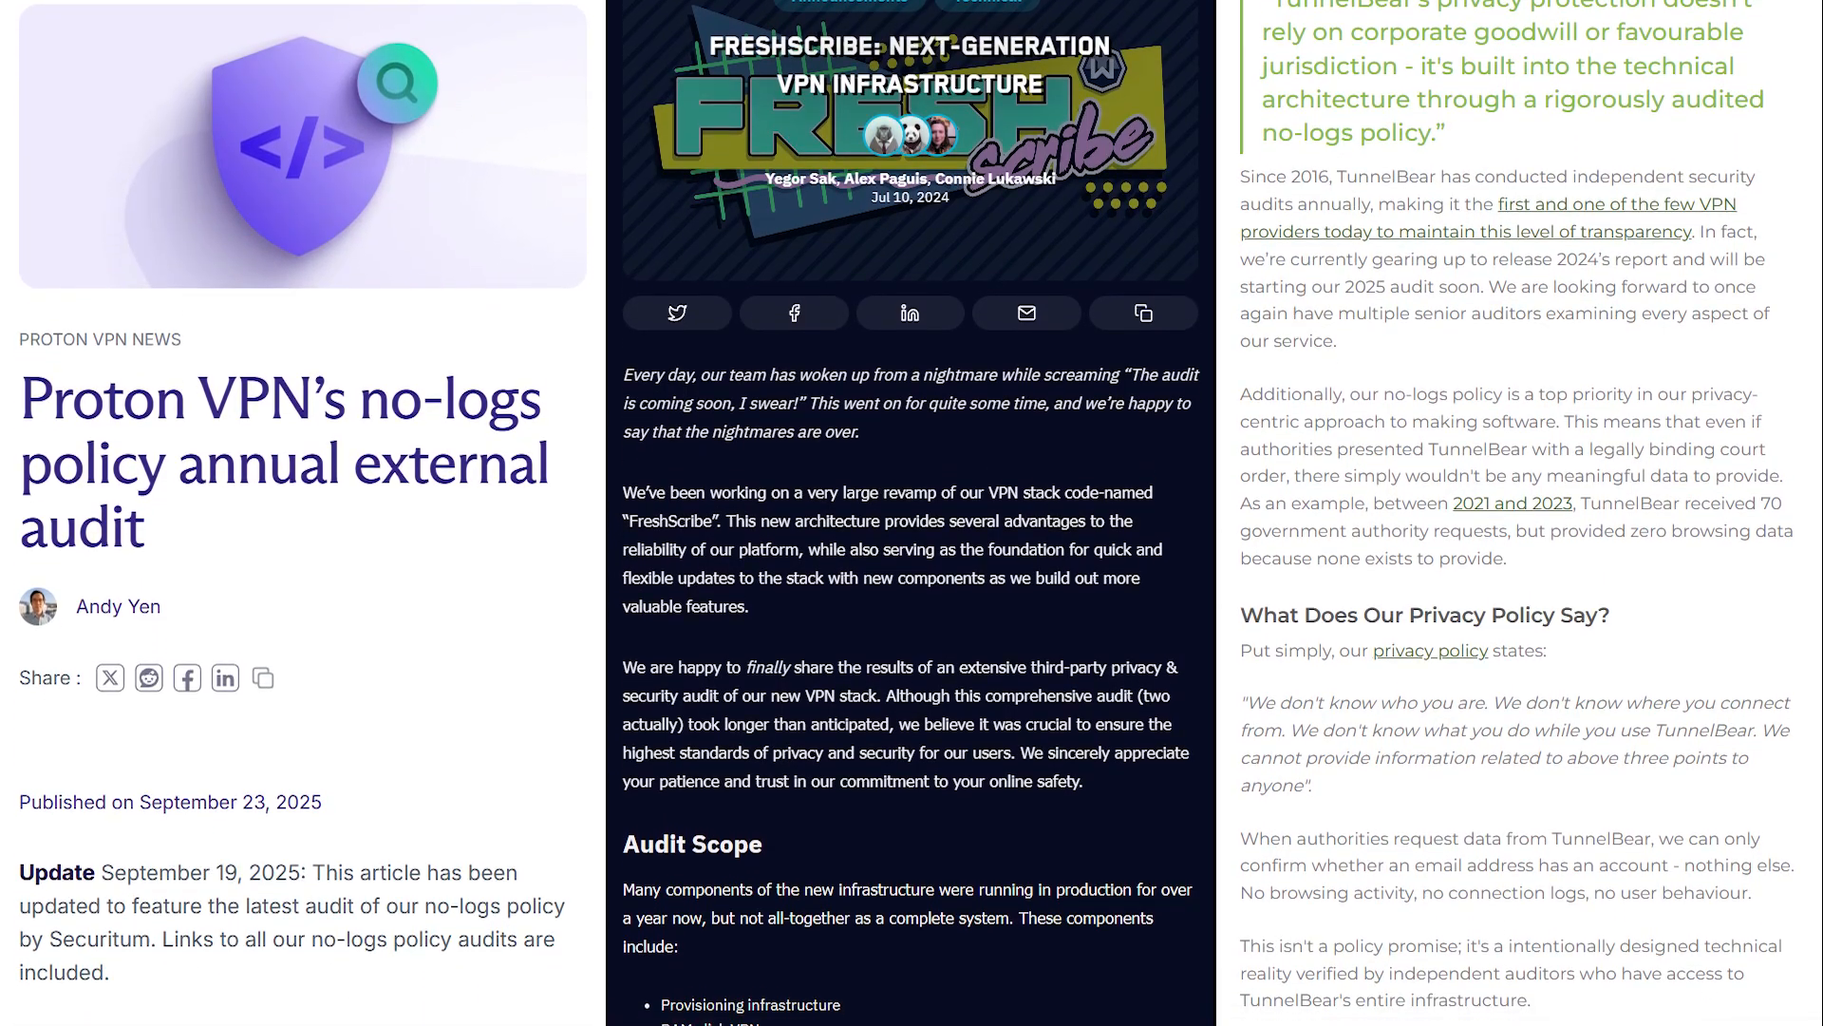
scroll("down", 3)
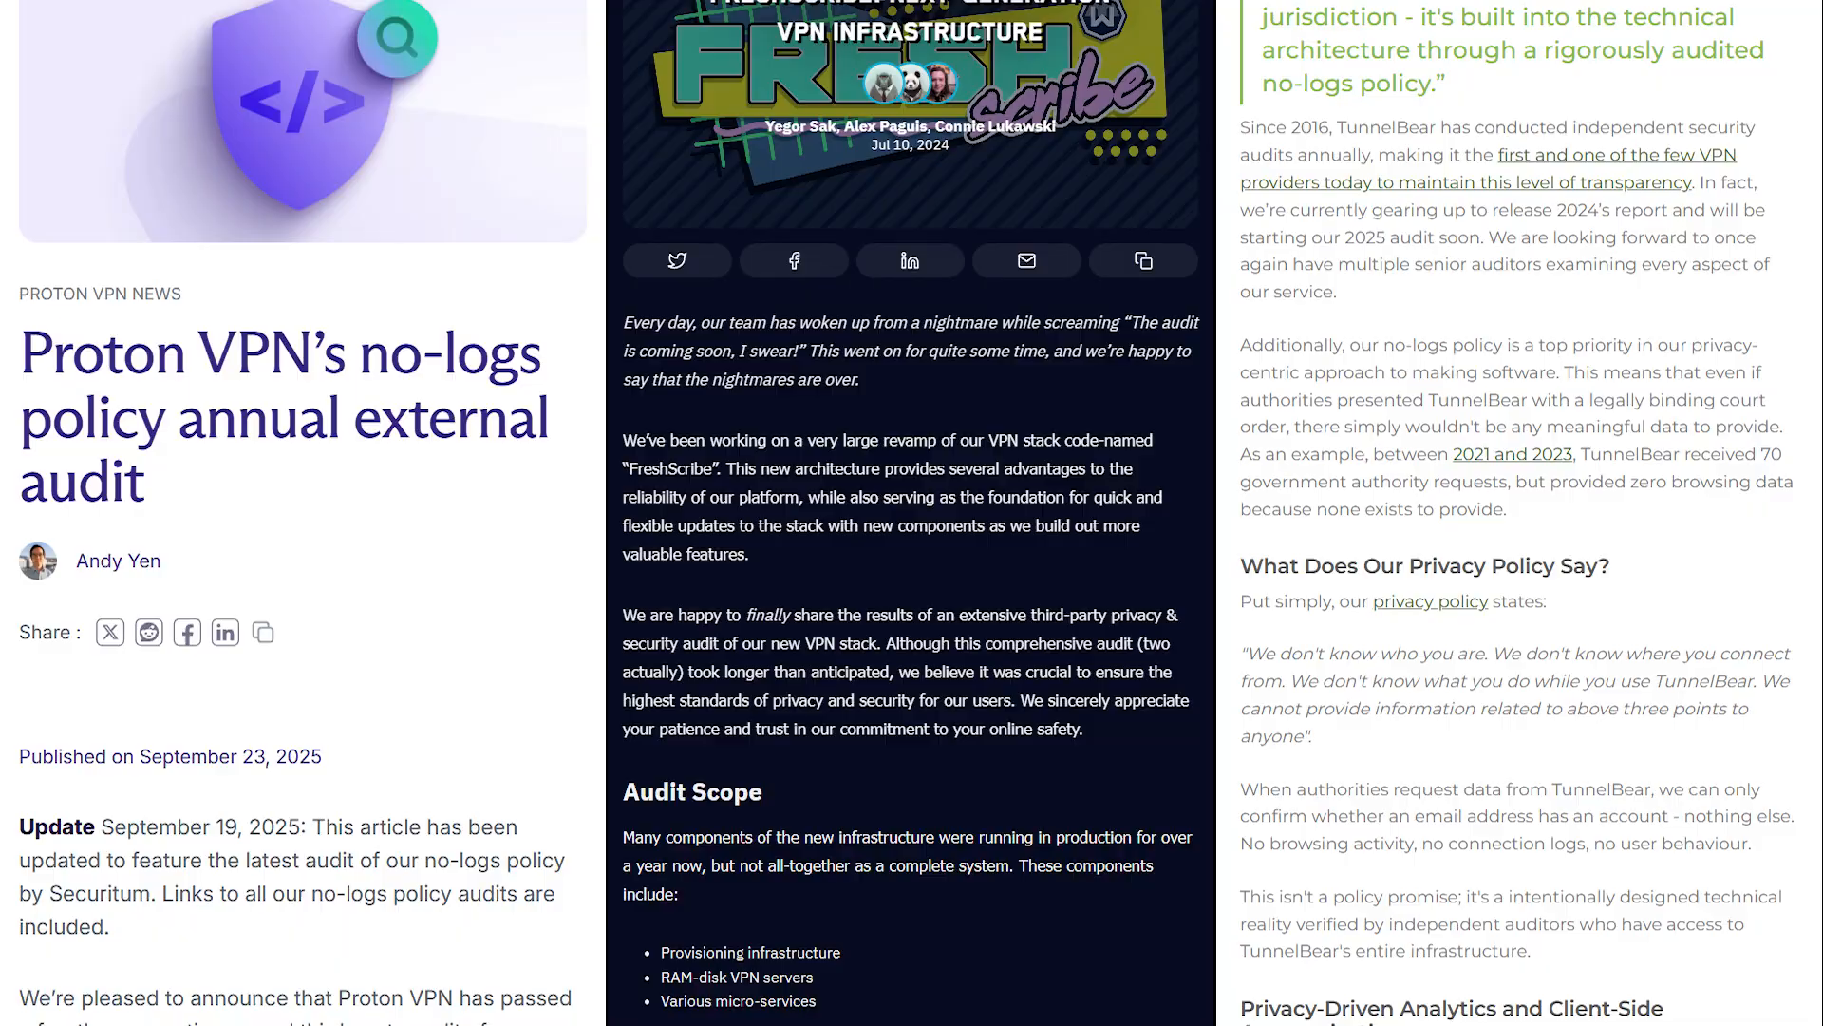
scroll("down", 3)
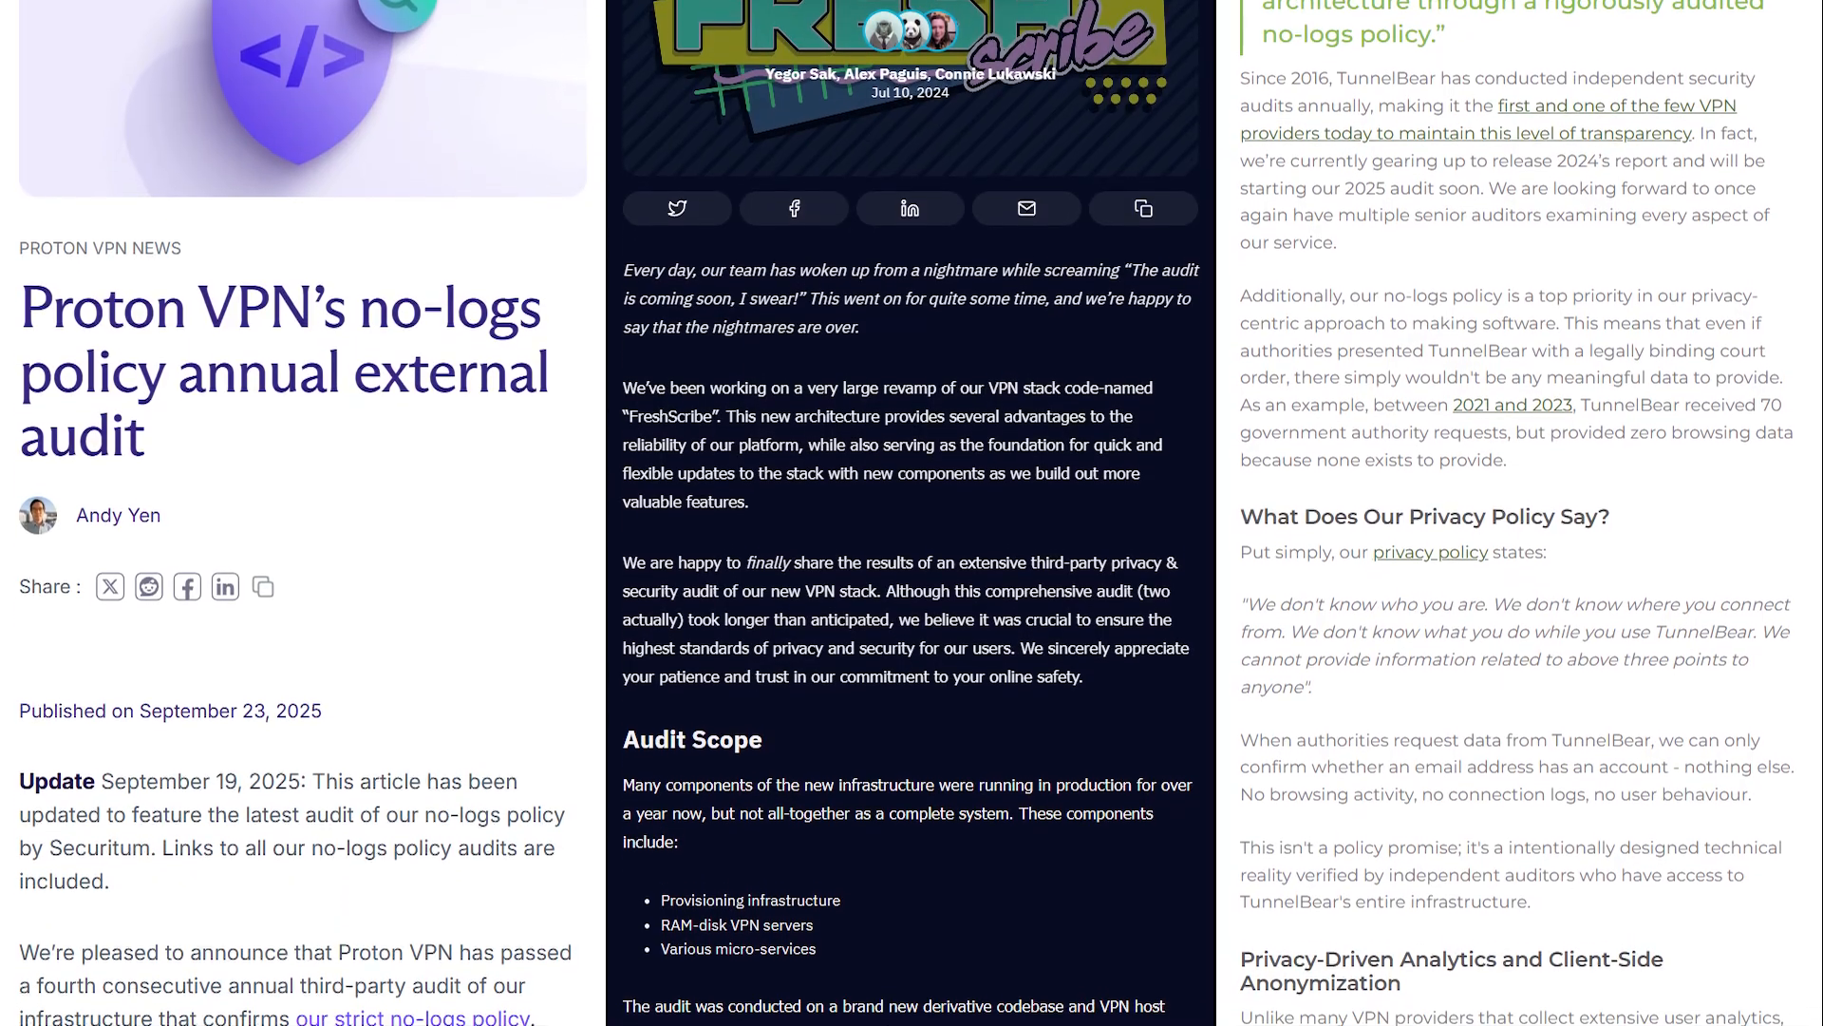
scroll("down", 3)
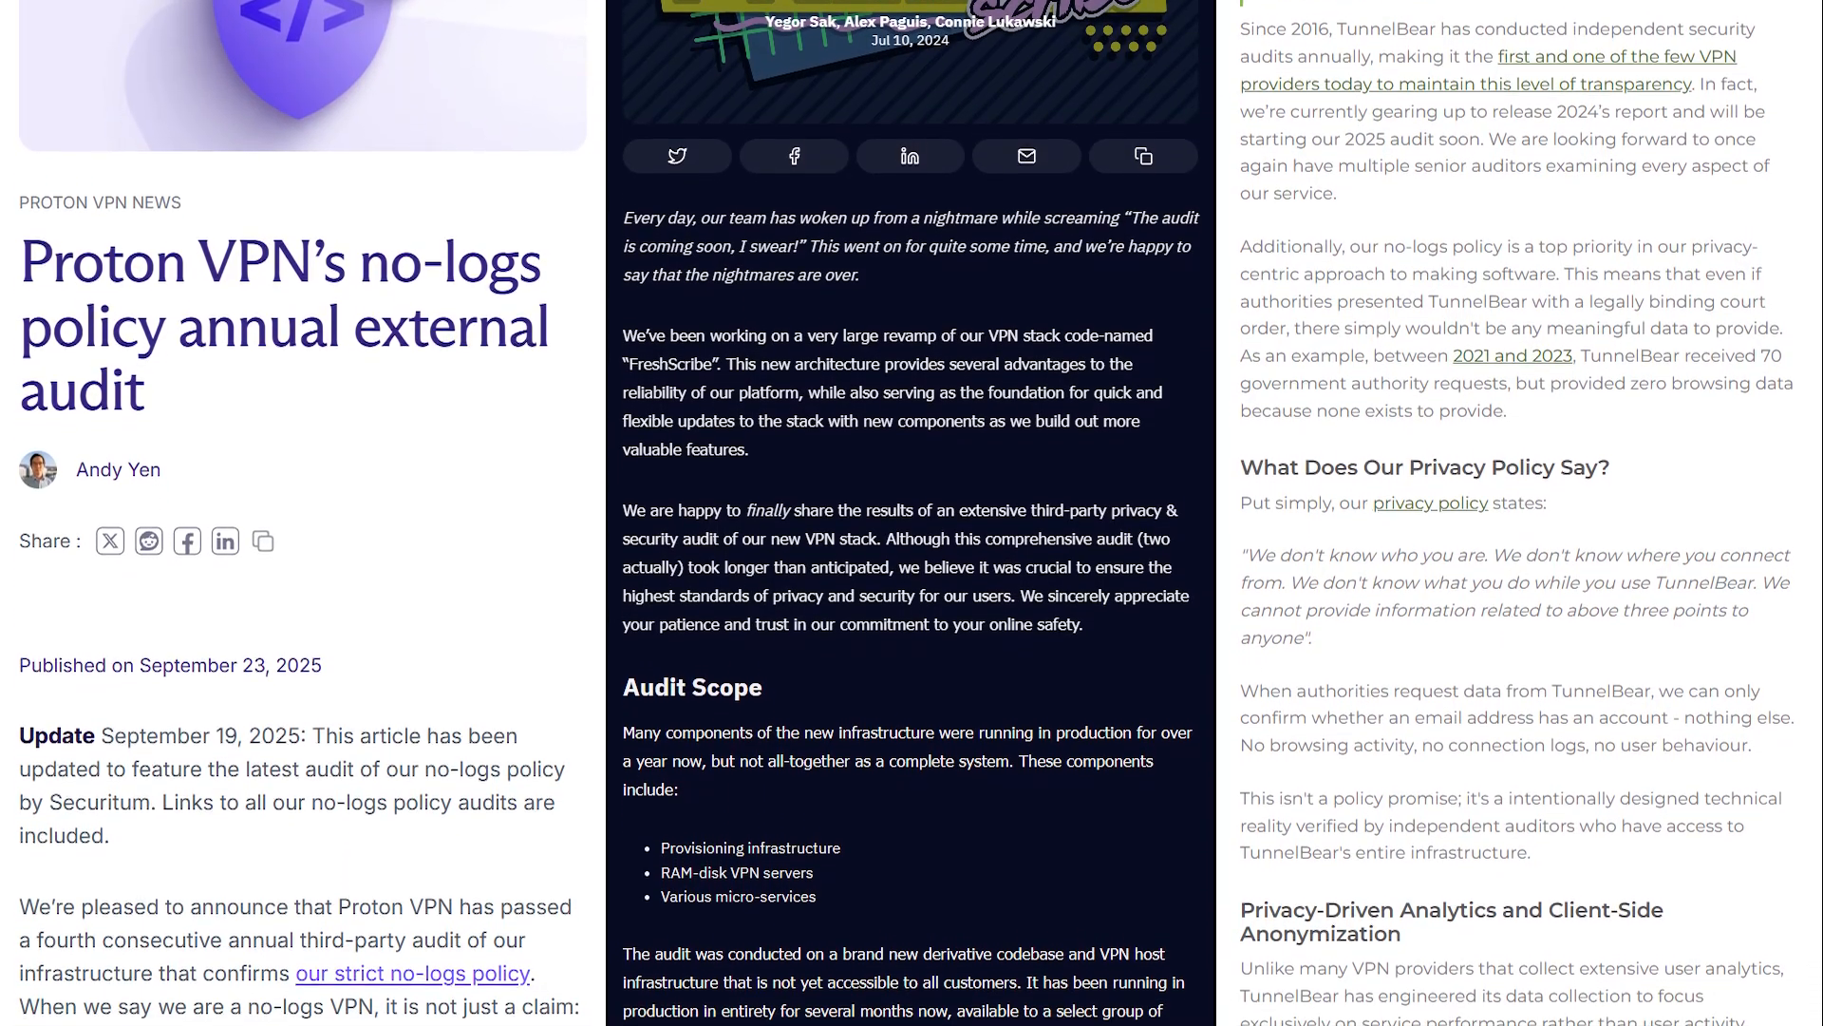
scroll("down", 3)
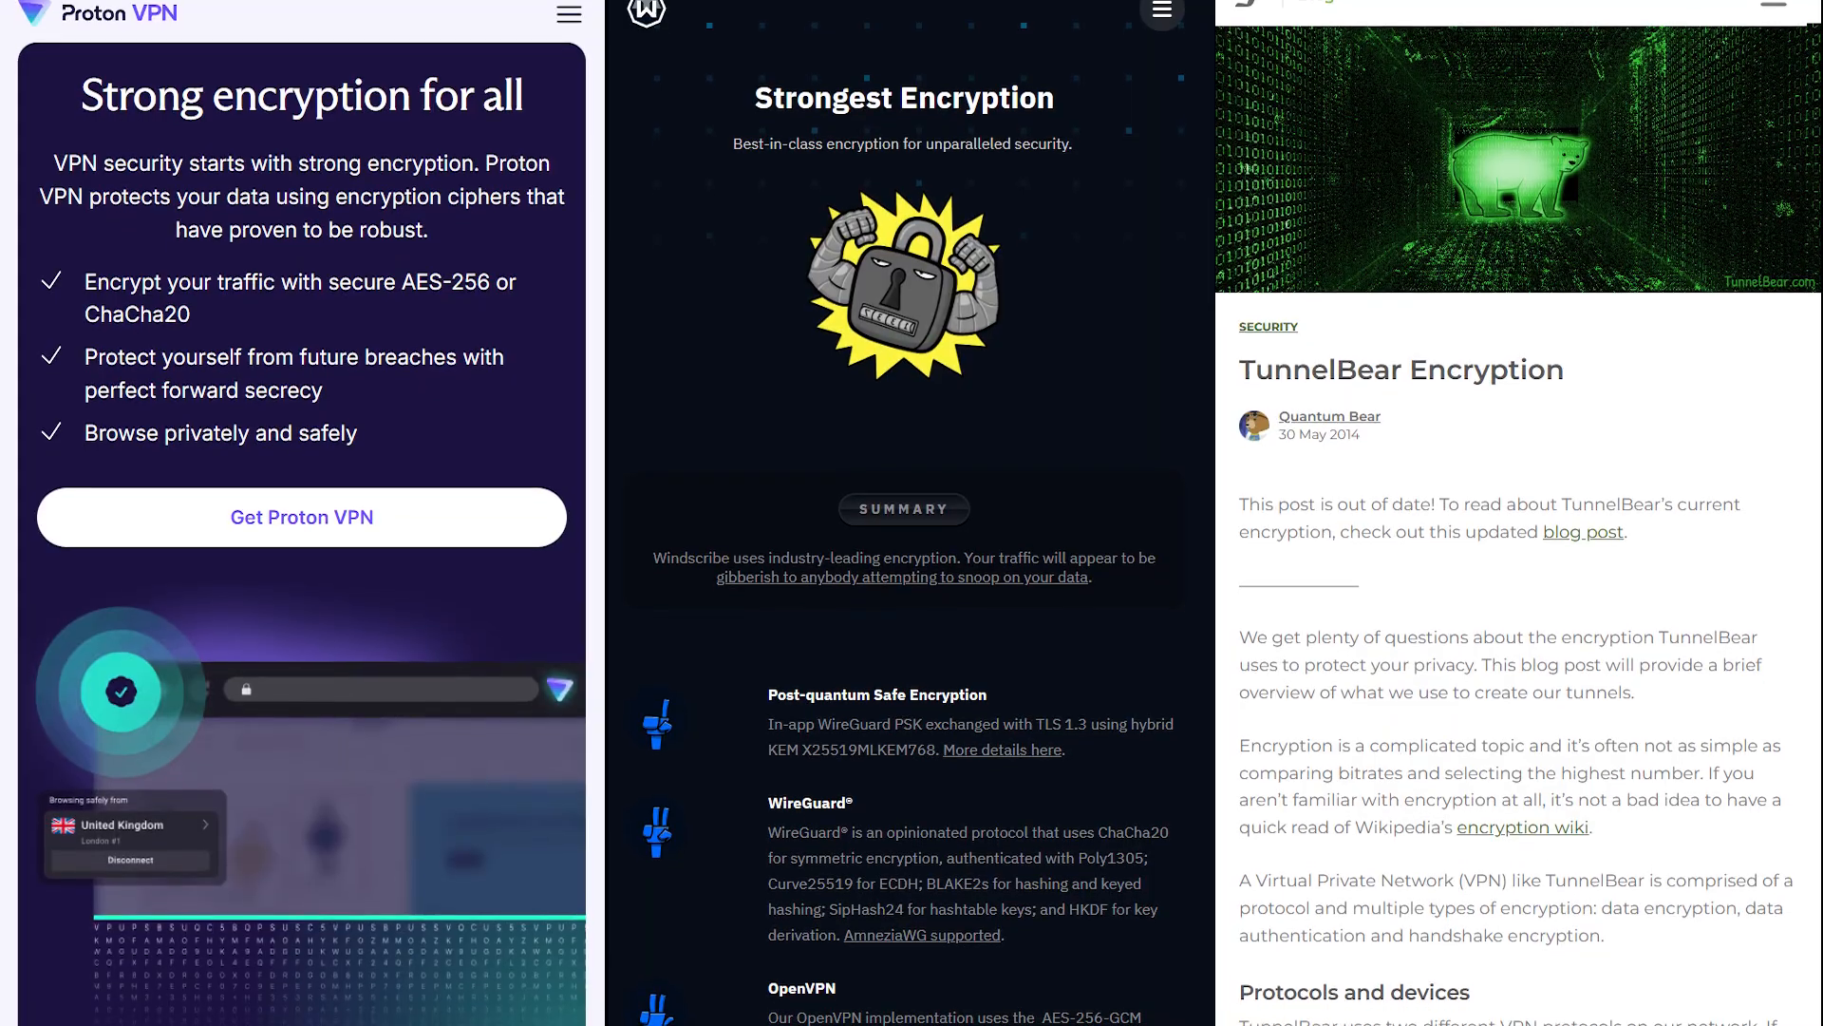
scroll("down", 3)
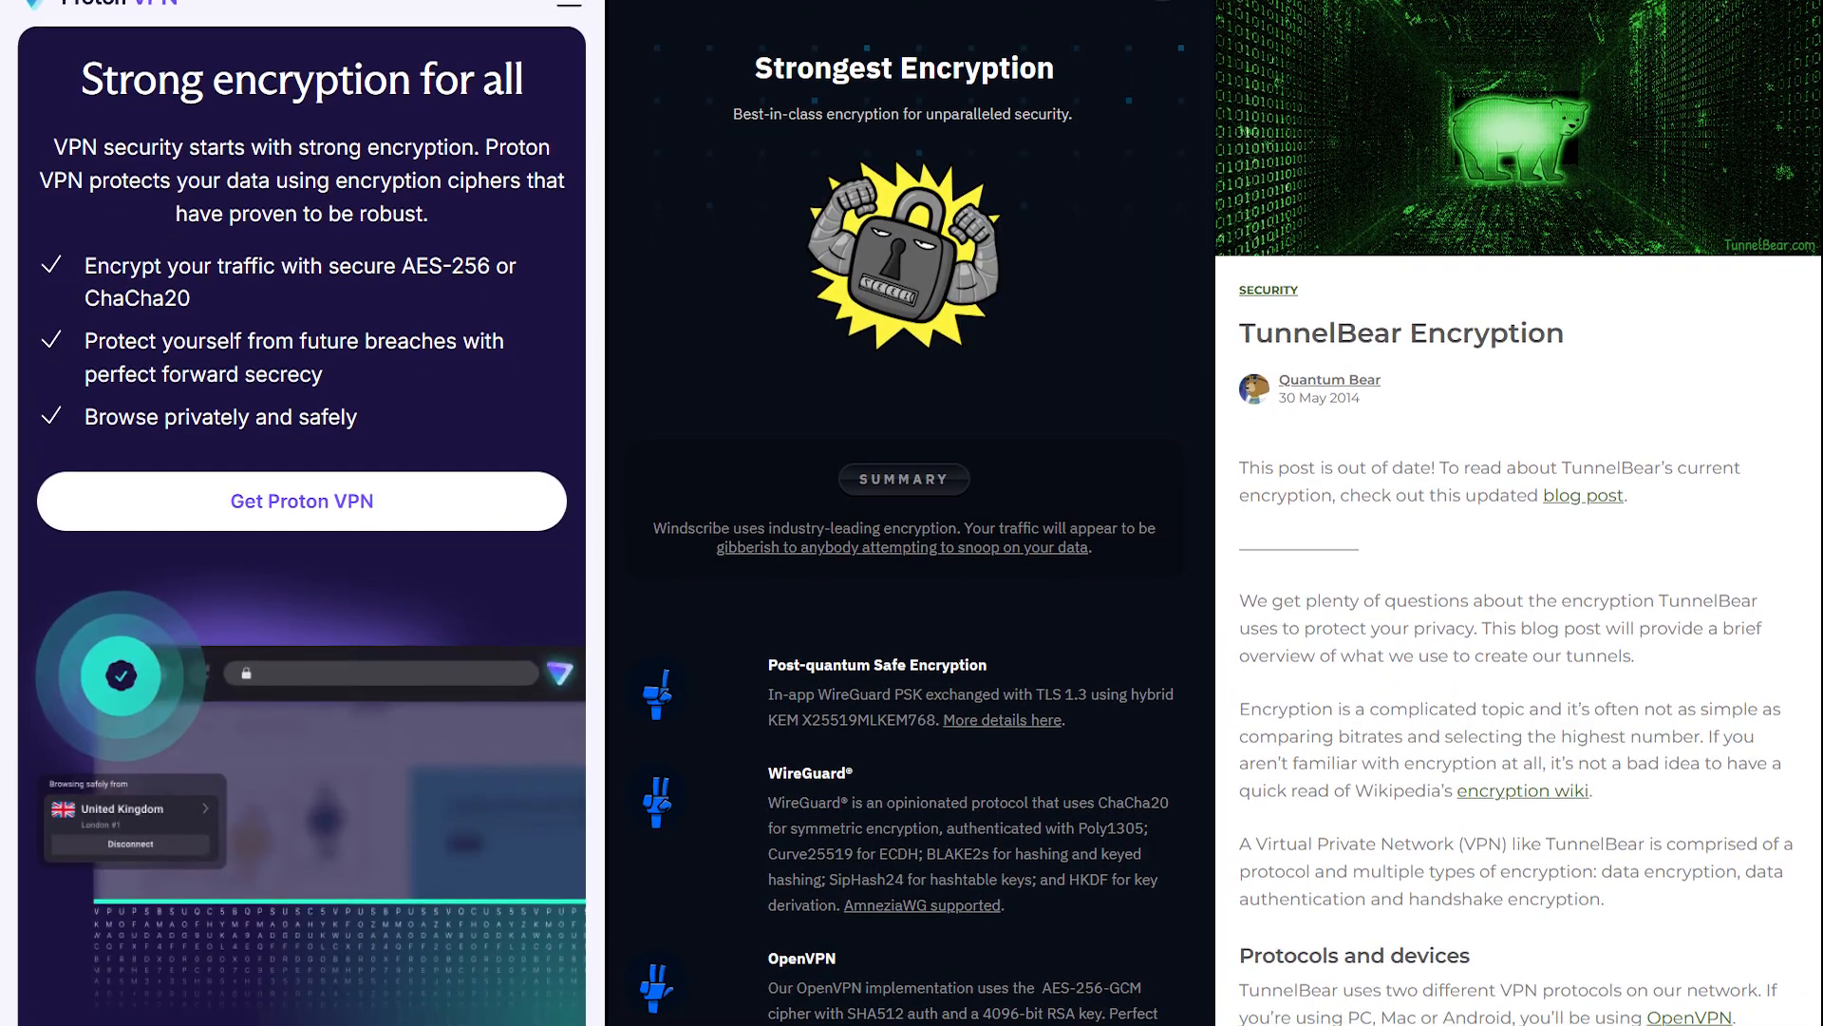
scroll("up", 3)
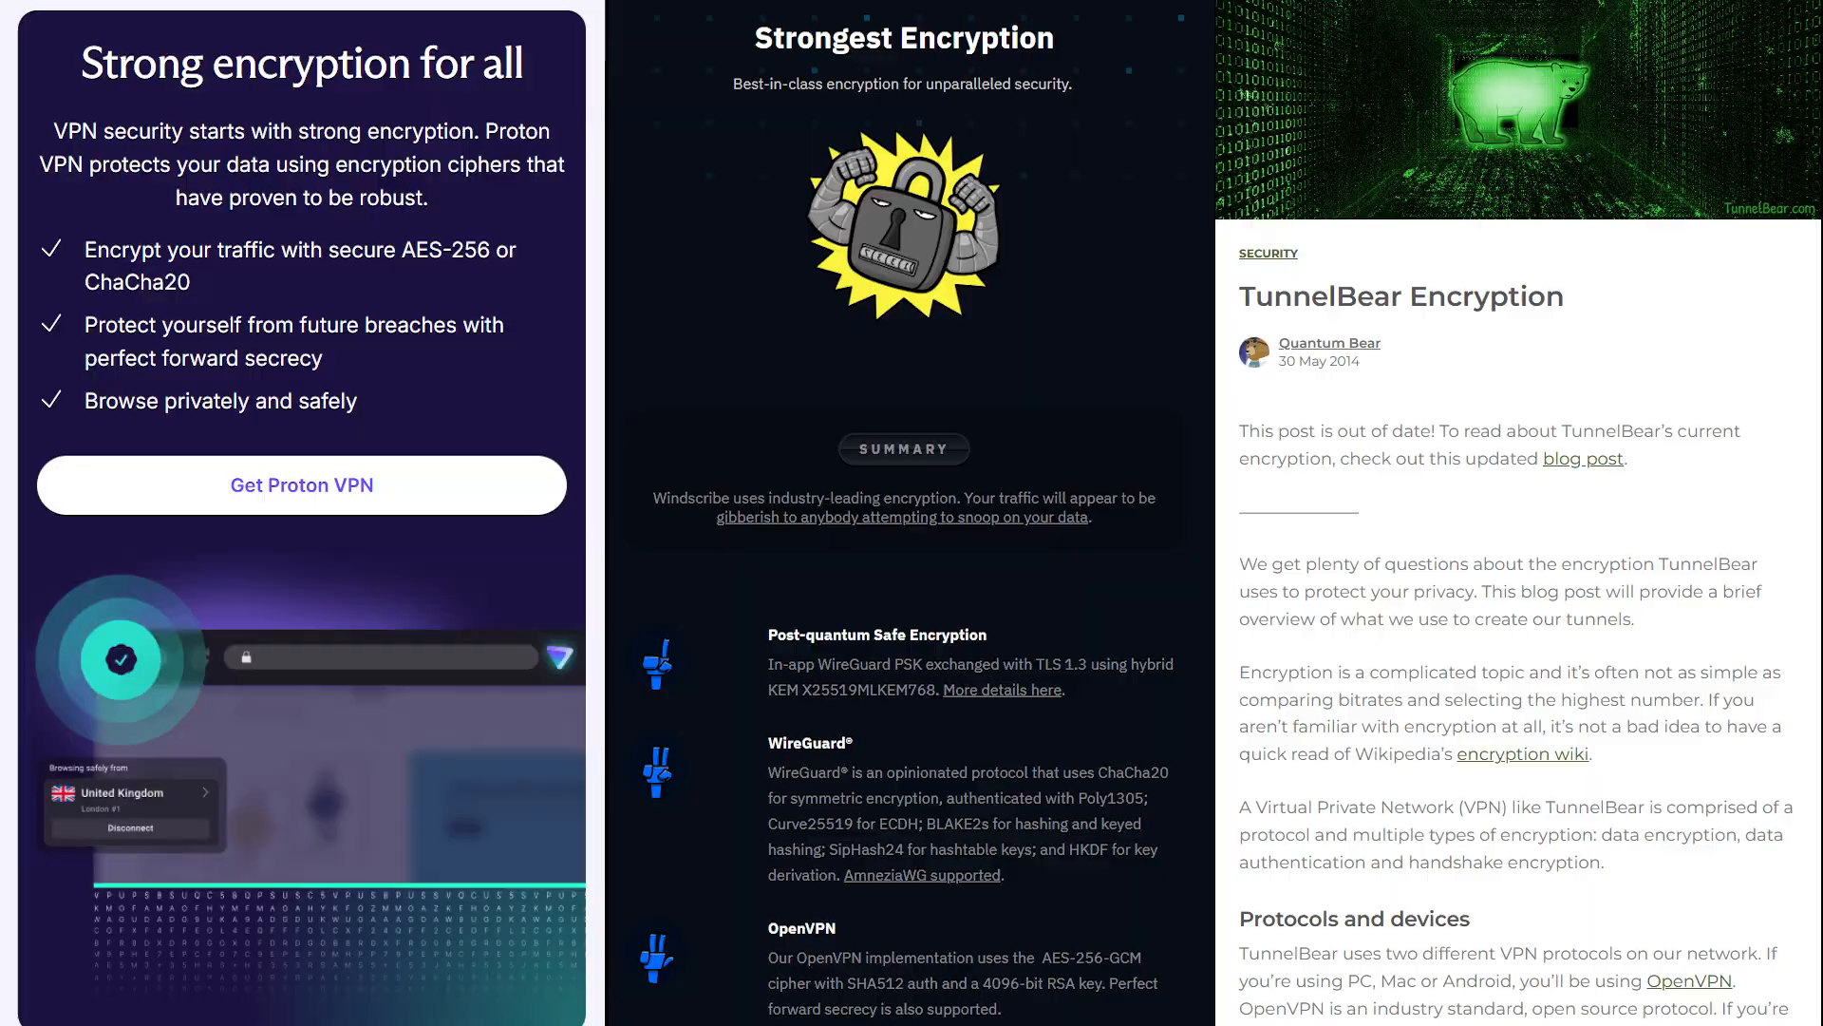